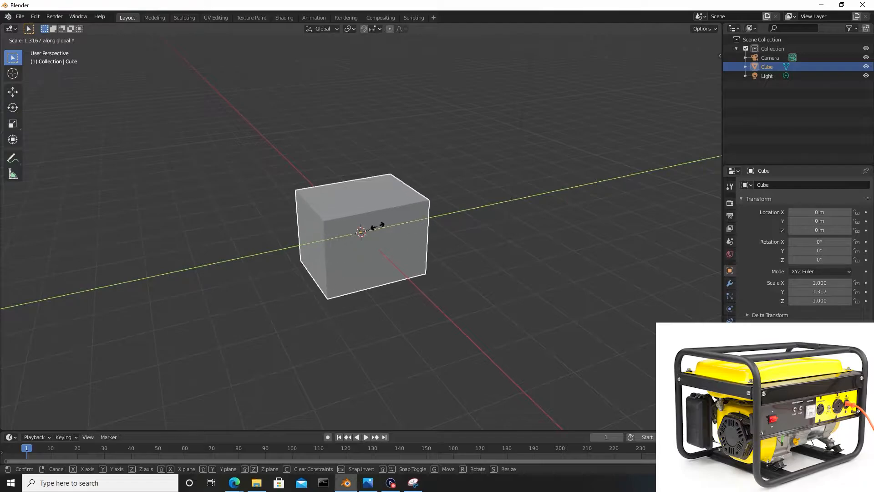
Scale the default cube along Y to about 1.47 to form the base block
{"action": "left_click", "coordinate": [381, 233]}
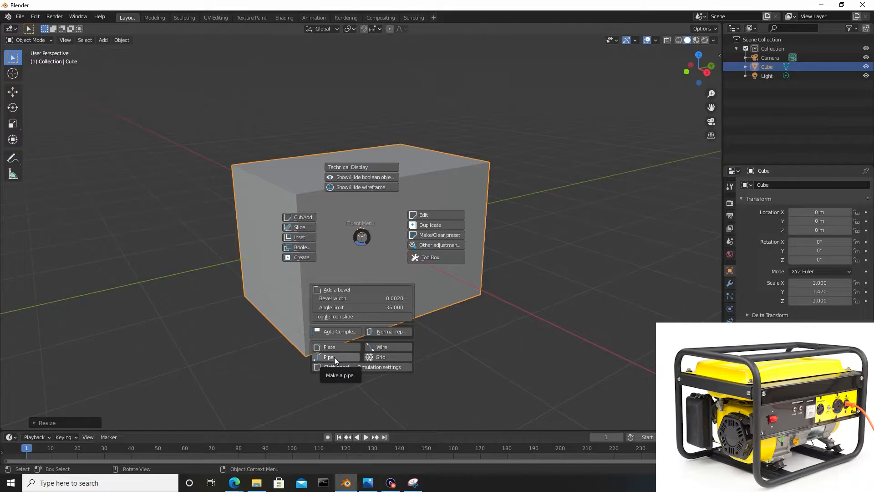
Start a Fluent Pipe and place its path points along the cube's edges
{"action": "left_click", "coordinate": [328, 357]}
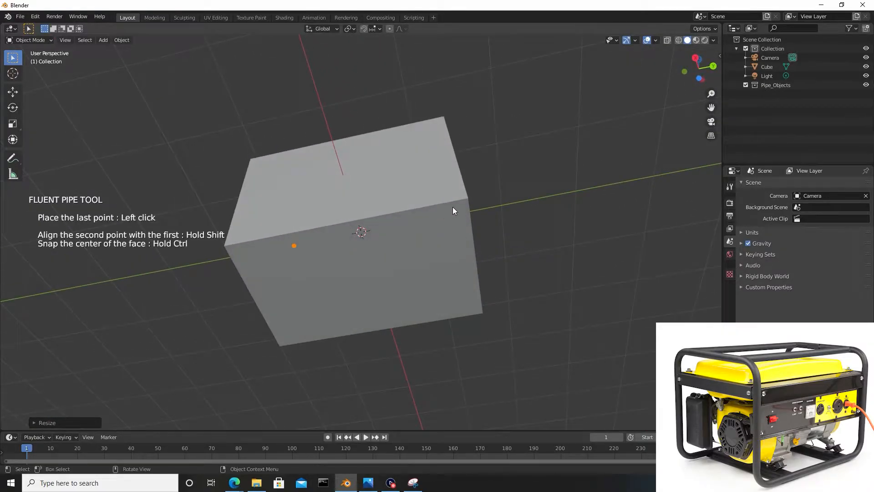
{"action": "left_click", "coordinate": [453, 211]}
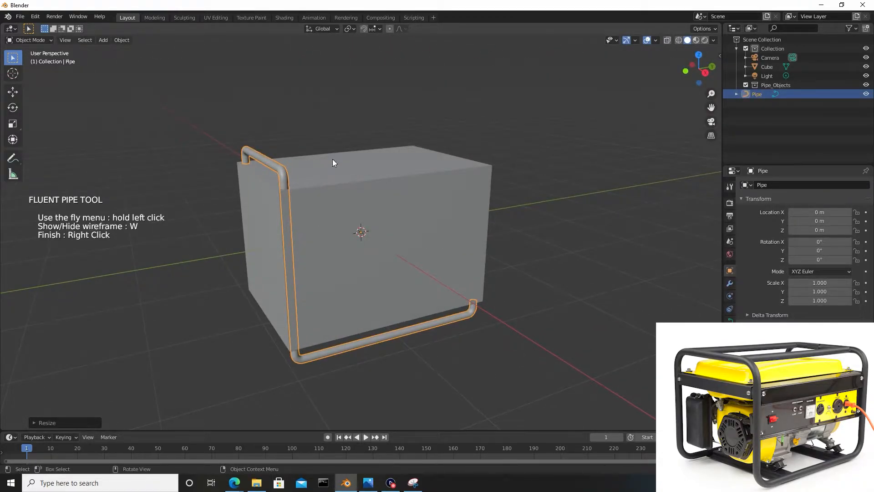
{"action": "mouse_move", "coordinate": [285, 189]}
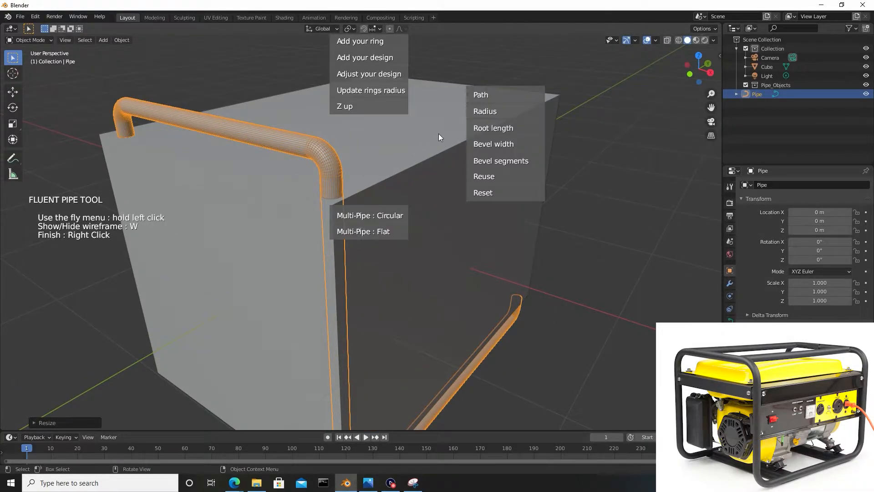
{"action": "mouse_move", "coordinate": [493, 128]}
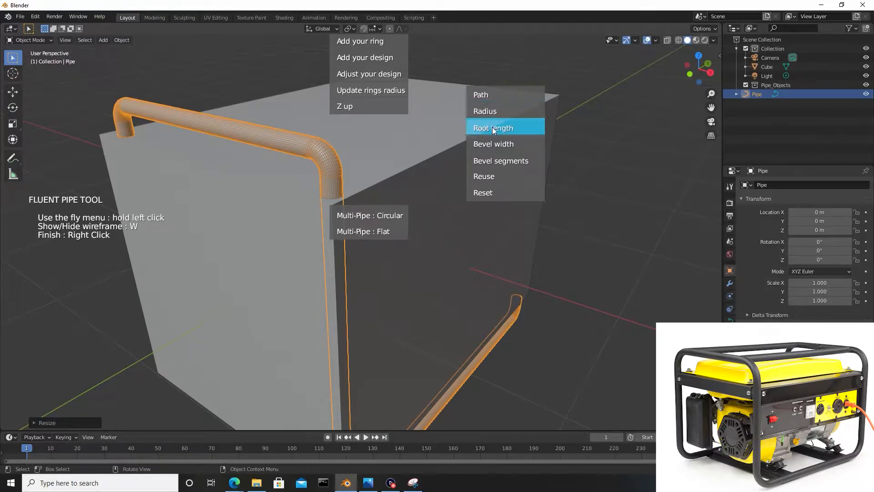
{"action": "mouse_move", "coordinate": [492, 143]}
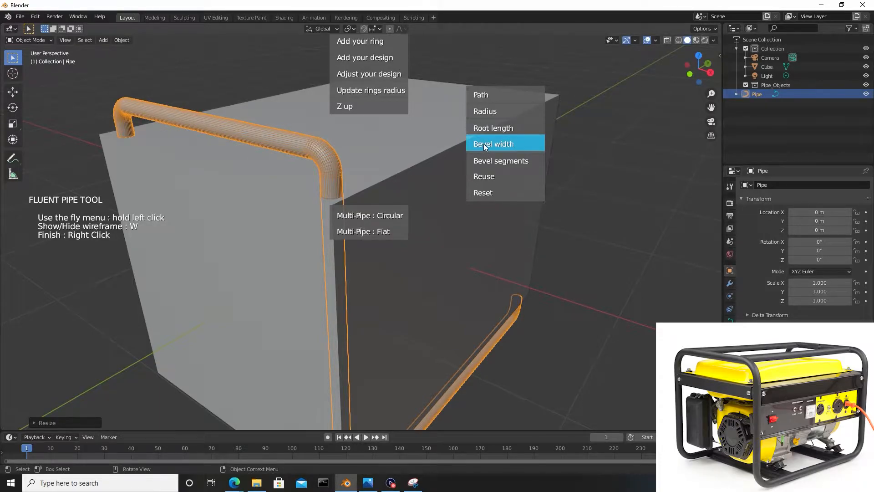
Adjust the pipe's bevel width and bevel segment count for clean rounded corners
{"action": "left_click", "coordinate": [493, 143]}
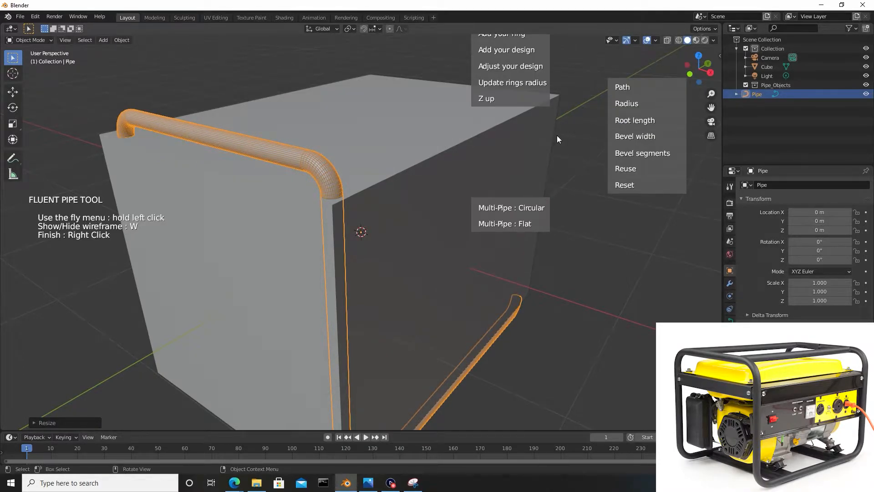
{"action": "mouse_move", "coordinate": [642, 152]}
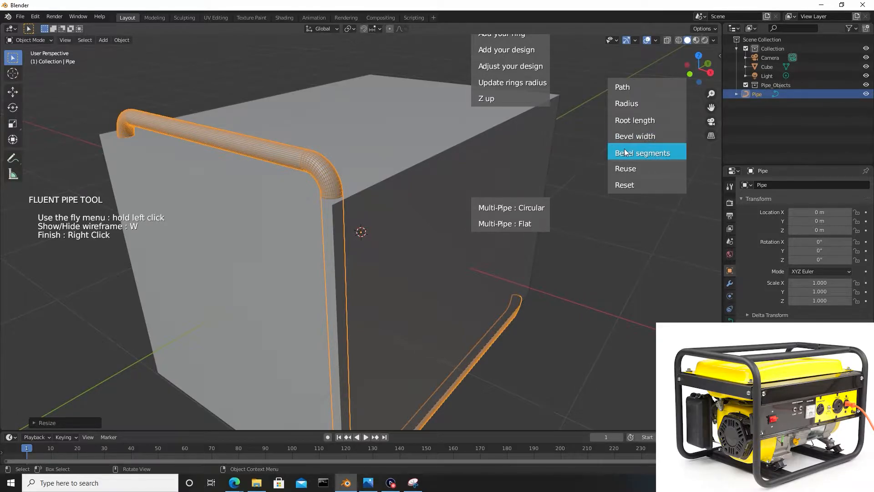
{"action": "left_click", "coordinate": [642, 153]}
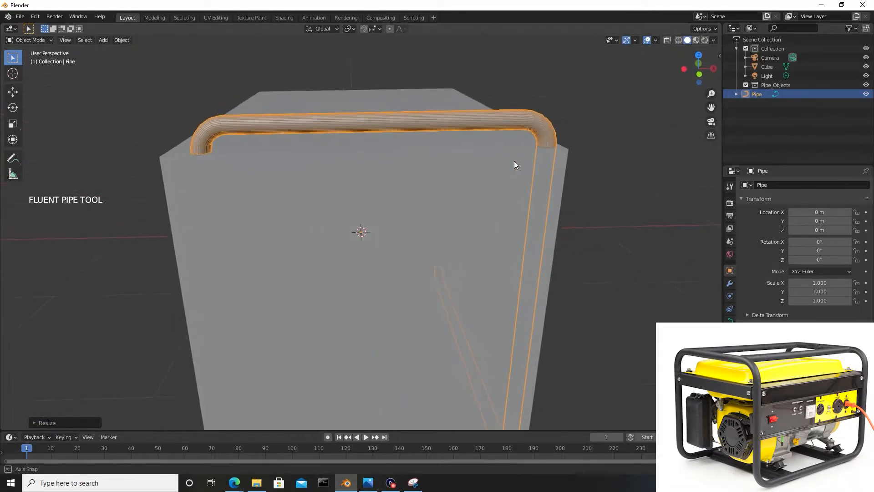
{"action": "left_click_drag", "start_coordinate": [513, 162], "coordinate": [410, 163]}
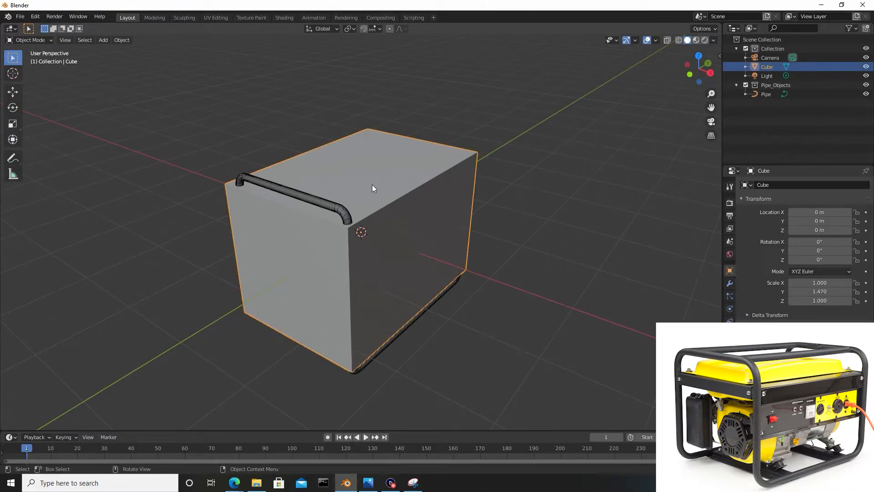
Shrink the cube to about 0.895 in X and Z so the pipe stands clear
{"action": "key", "text": "s"}
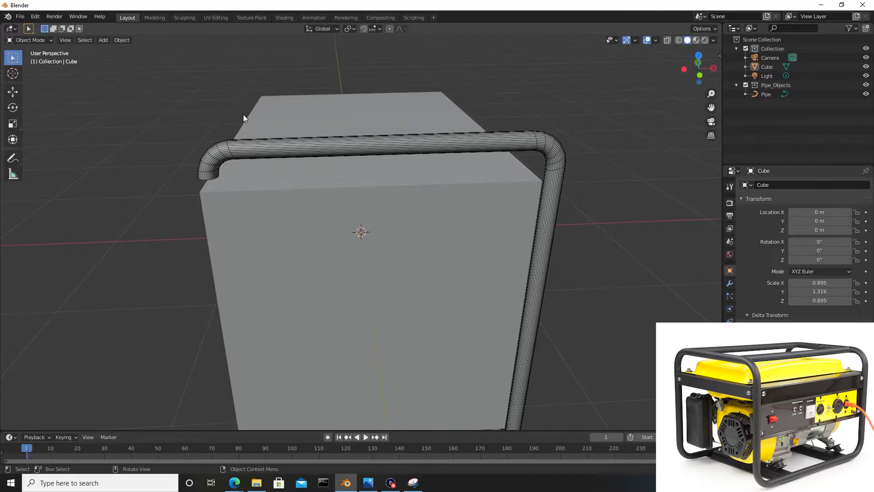
{"action": "mouse_move", "coordinate": [273, 153]}
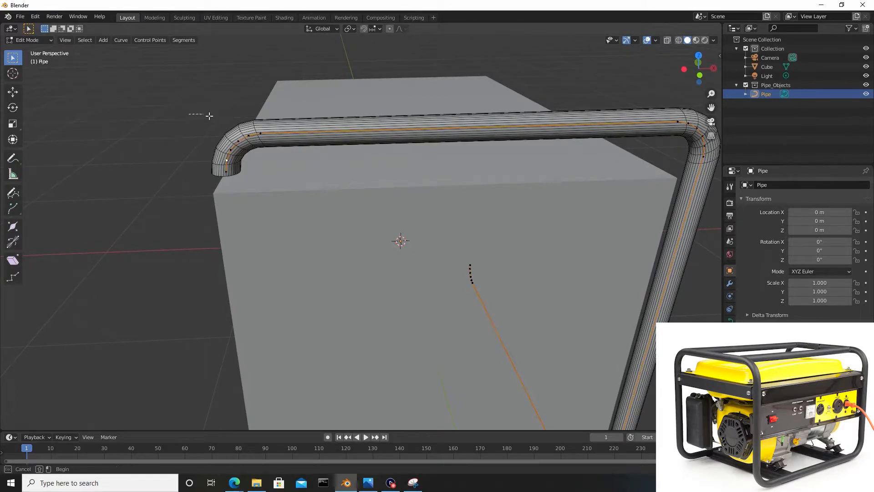
In Edit Mode, delete the short bend at the pipe's top end
{"action": "left_click_drag", "start_coordinate": [188, 115], "coordinate": [252, 192]}
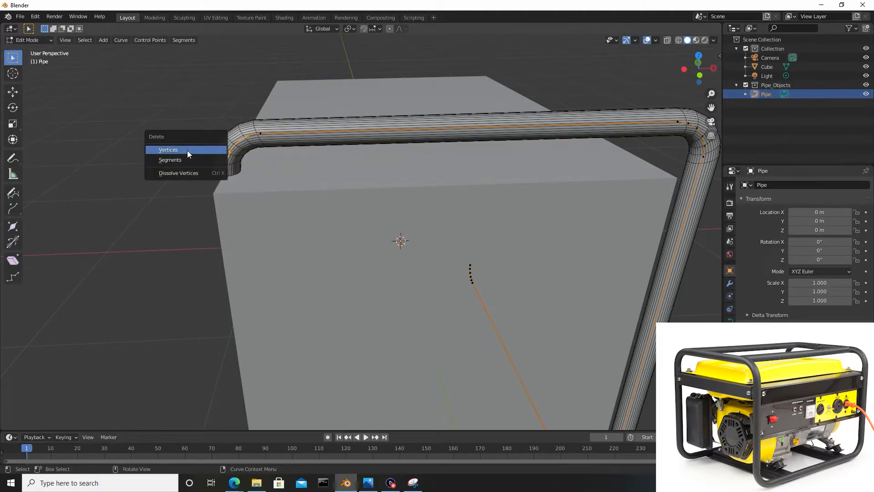
{"action": "left_click", "coordinate": [168, 150]}
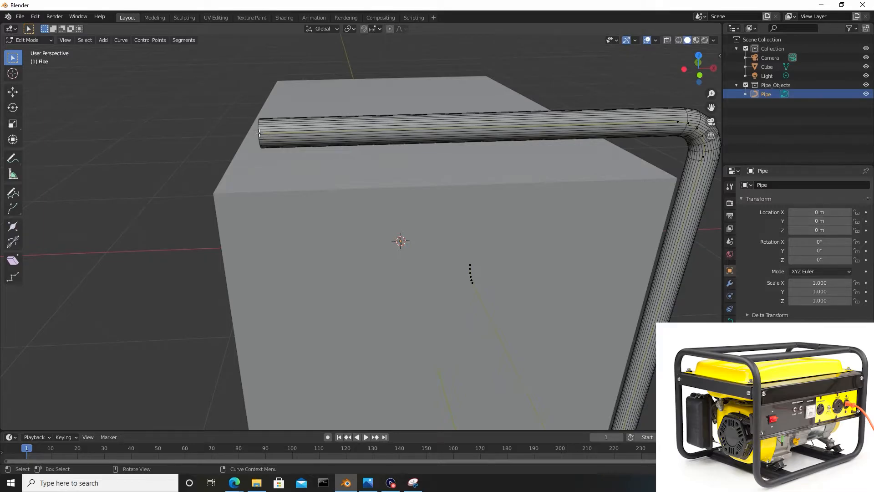
{"action": "left_click", "coordinate": [261, 132]}
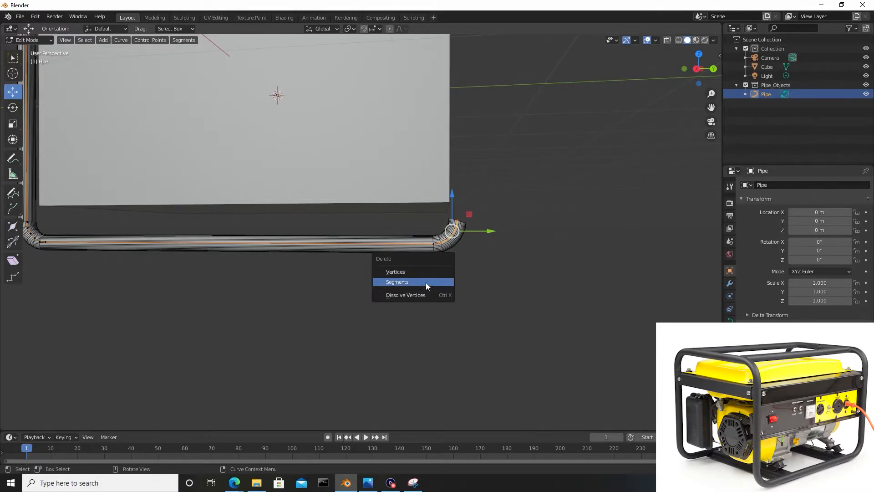
Delete the bottom bend, reposition the bottom end point, and leave Edit Mode
{"action": "left_click", "coordinate": [397, 281]}
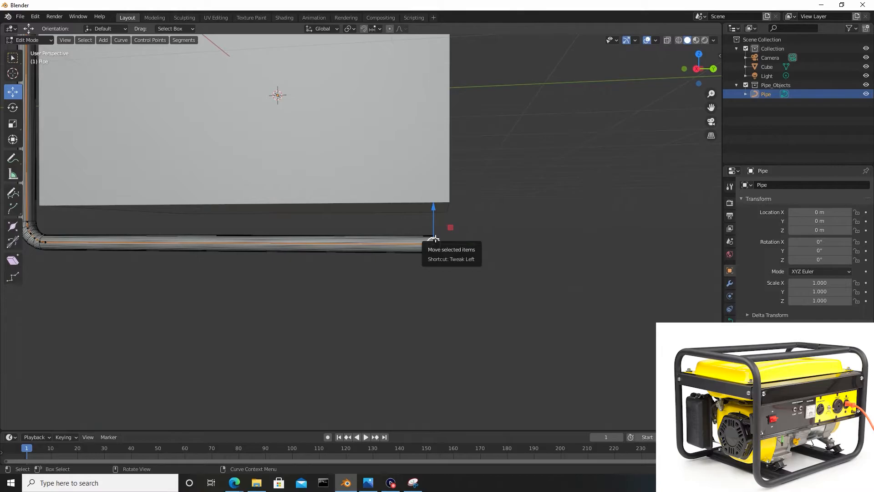
{"action": "key", "text": "KP_3"}
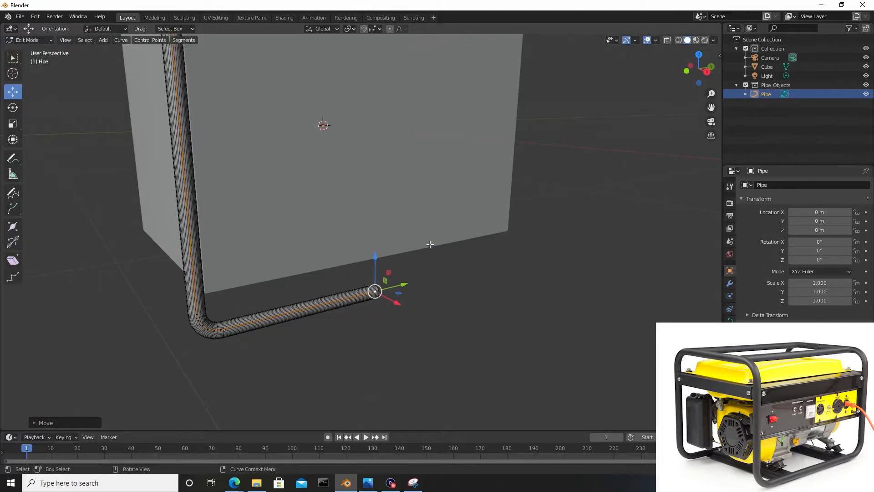
{"action": "key", "text": "Tab"}
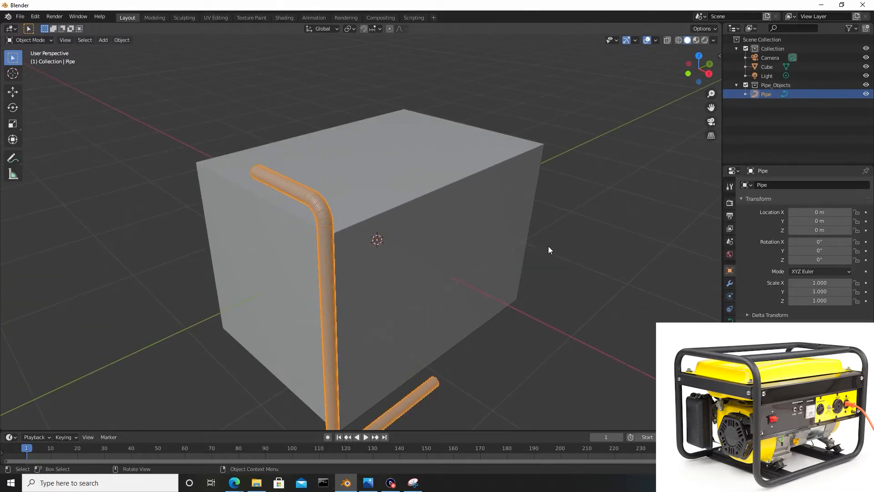
Convert the pipe curve into a mesh object via its context menu
{"action": "left_click", "coordinate": [549, 250]}
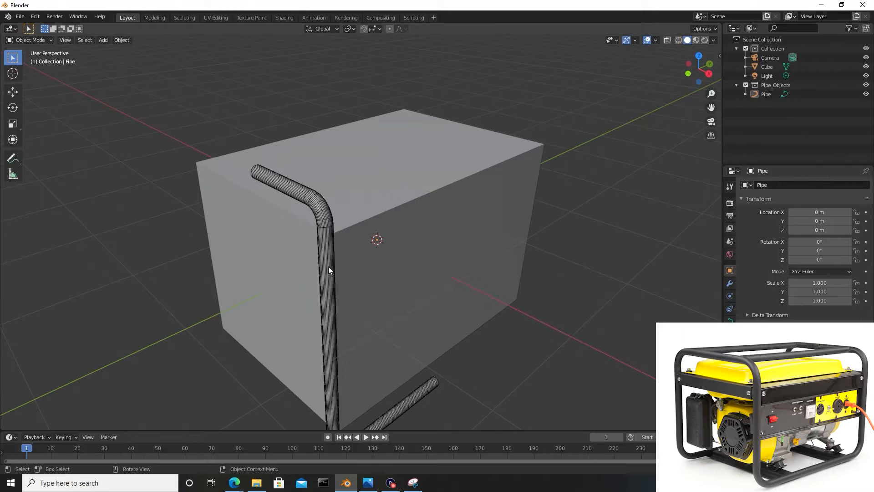
{"action": "left_click", "coordinate": [304, 195]}
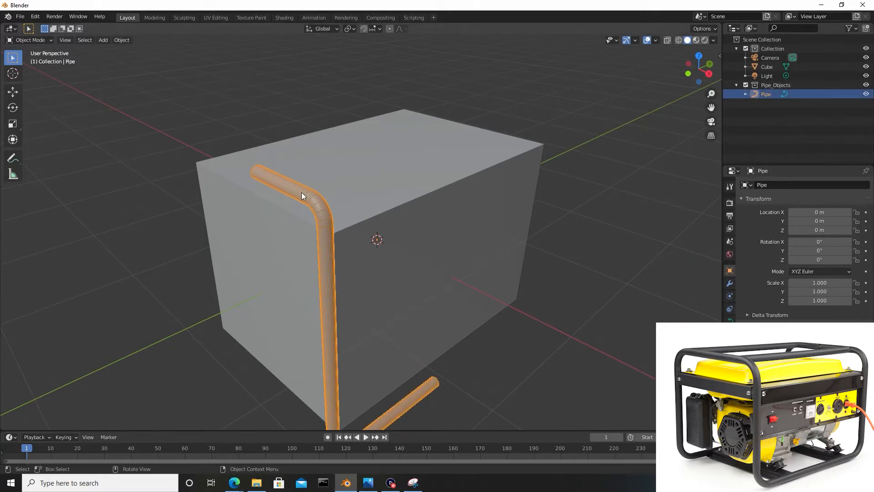
{"action": "mouse_move", "coordinate": [299, 197]}
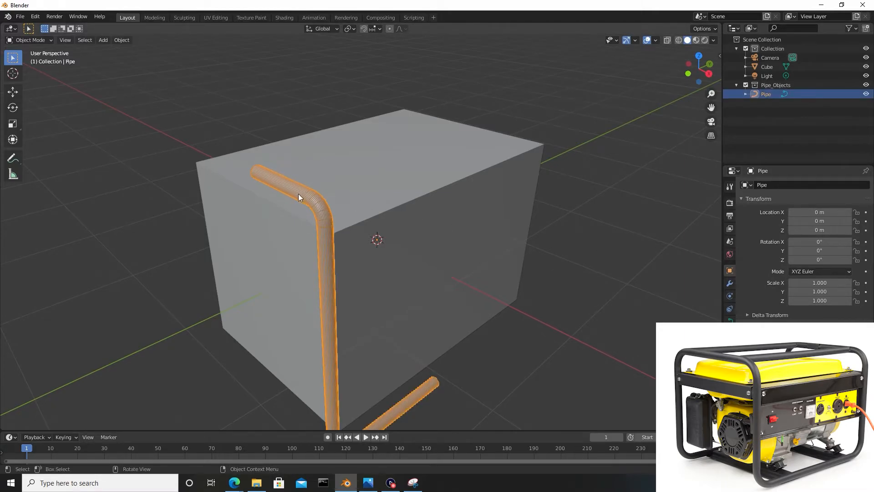
{"action": "right_click", "coordinate": [299, 195]}
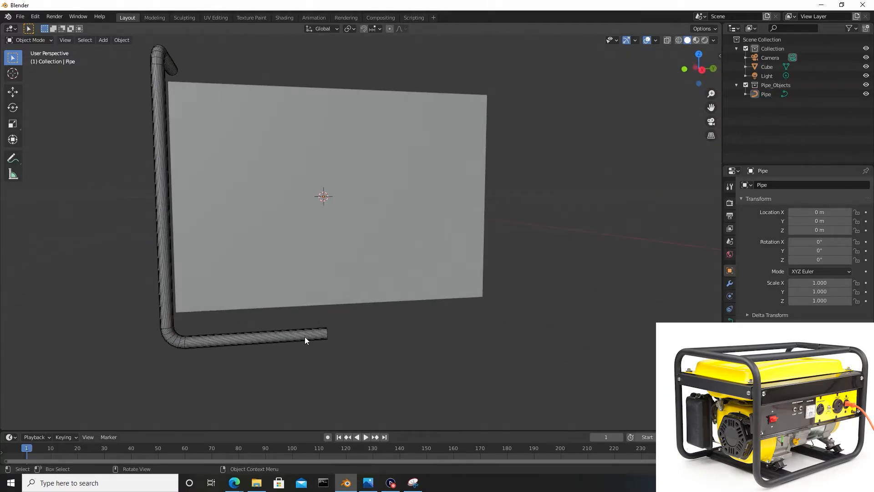
{"action": "left_click", "coordinate": [306, 336]}
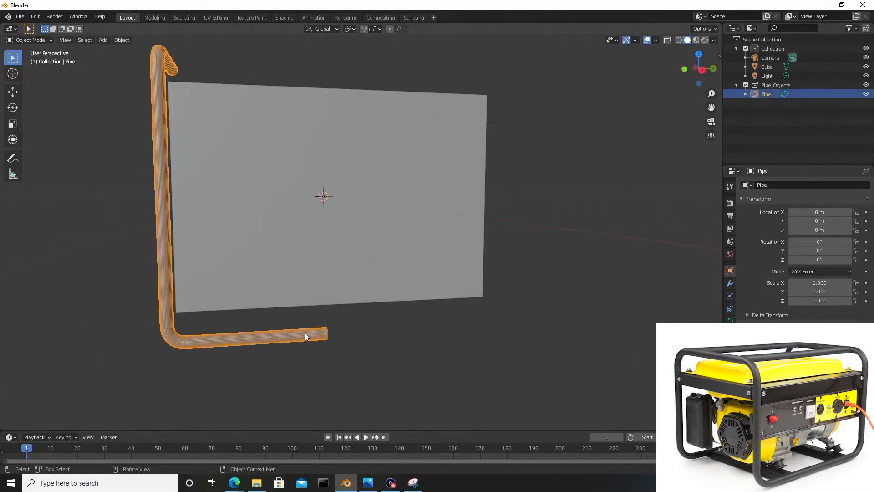
{"action": "right_click", "coordinate": [305, 336]}
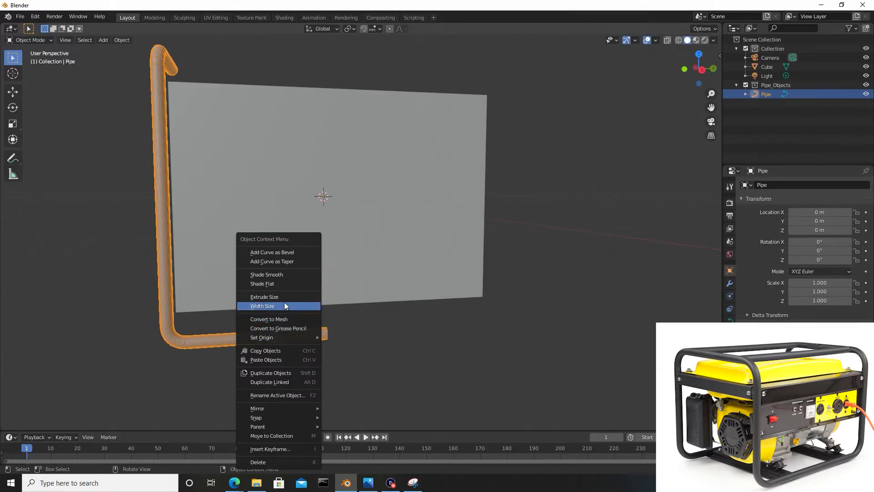
{"action": "mouse_move", "coordinate": [276, 319]}
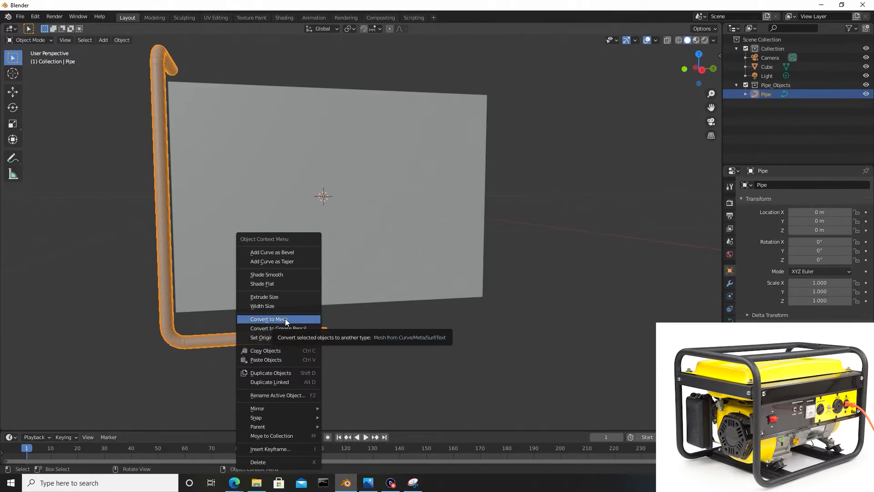
{"action": "left_click", "coordinate": [268, 319]}
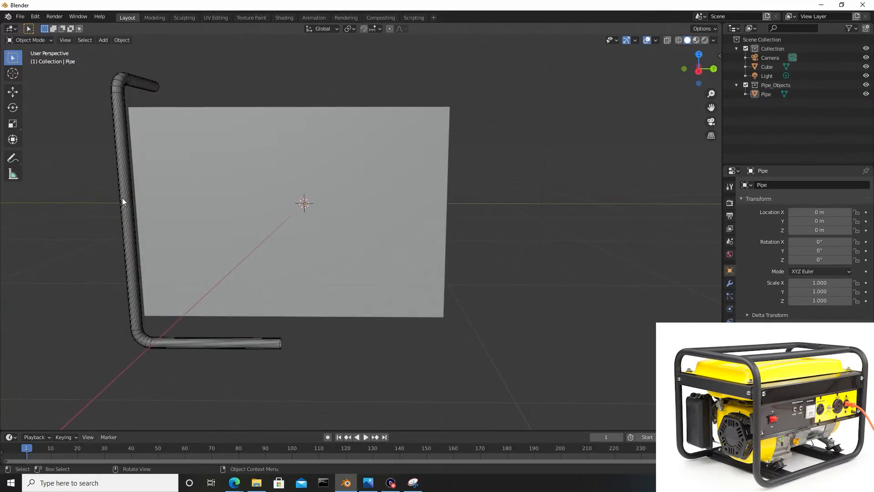
{"action": "left_click", "coordinate": [123, 201]}
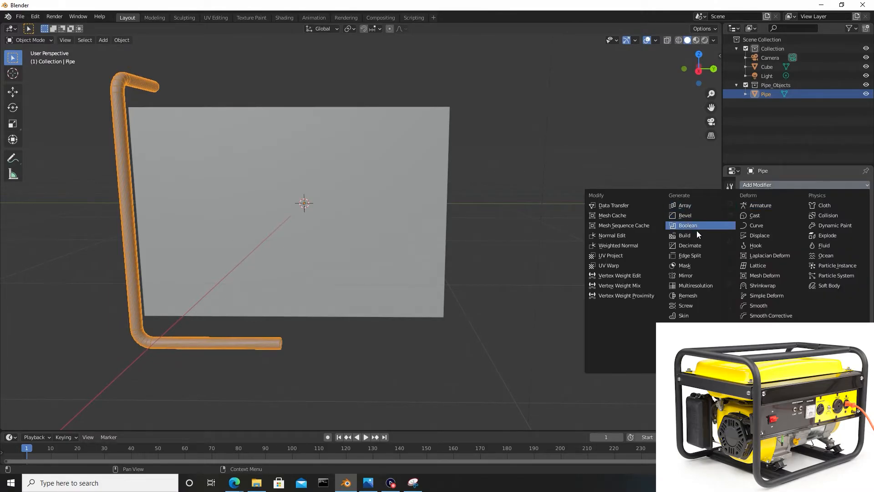
{"action": "mouse_move", "coordinate": [699, 305]}
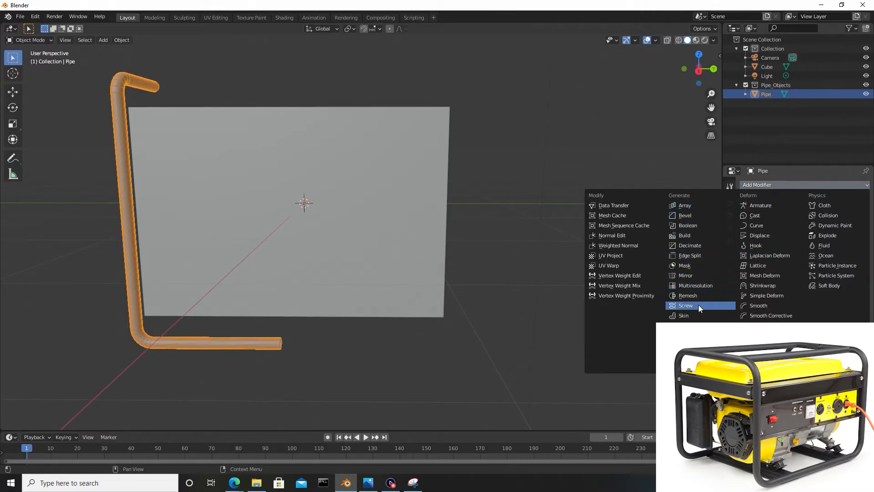
Add a Mirror modifier on X and Y to make four corner rails, and apply it
{"action": "left_click", "coordinate": [685, 275]}
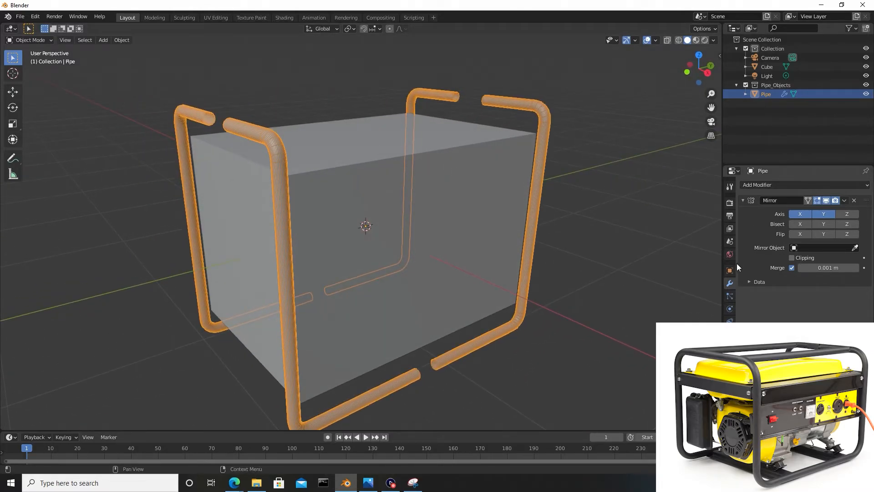
{"action": "left_click", "coordinate": [843, 200]}
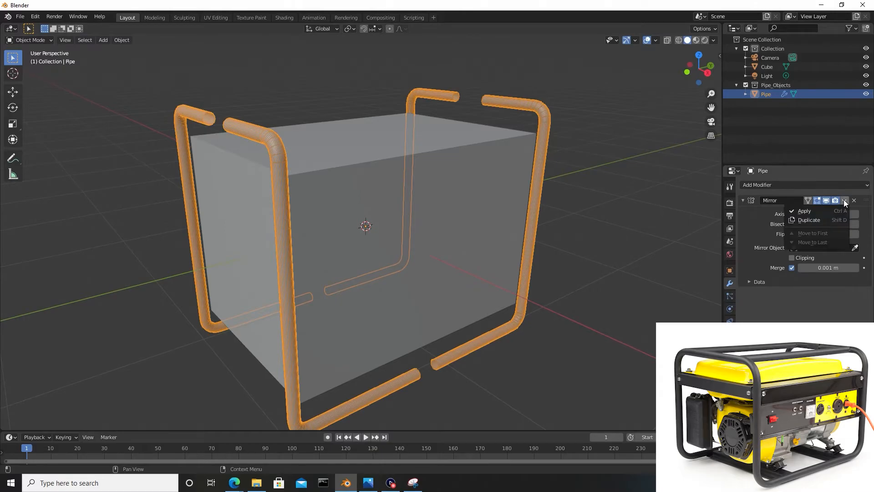
{"action": "left_click", "coordinate": [804, 210]}
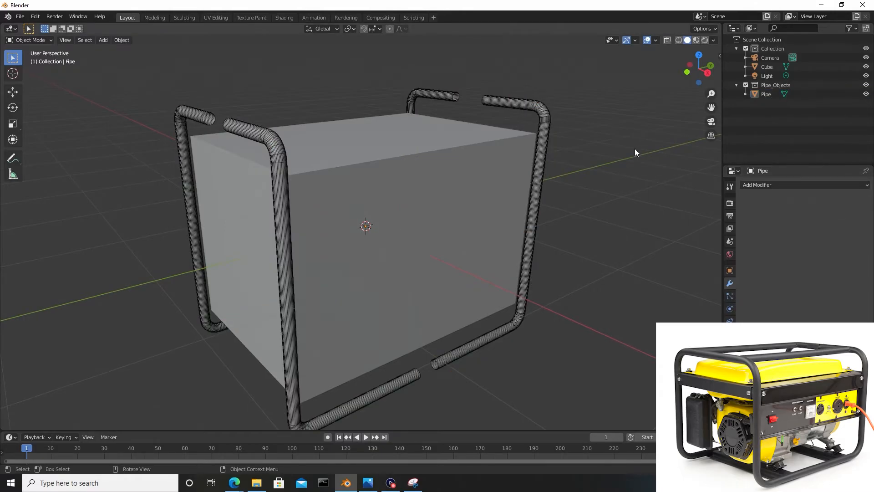
{"action": "left_click_drag", "start_coordinate": [635, 152], "coordinate": [376, 226]}
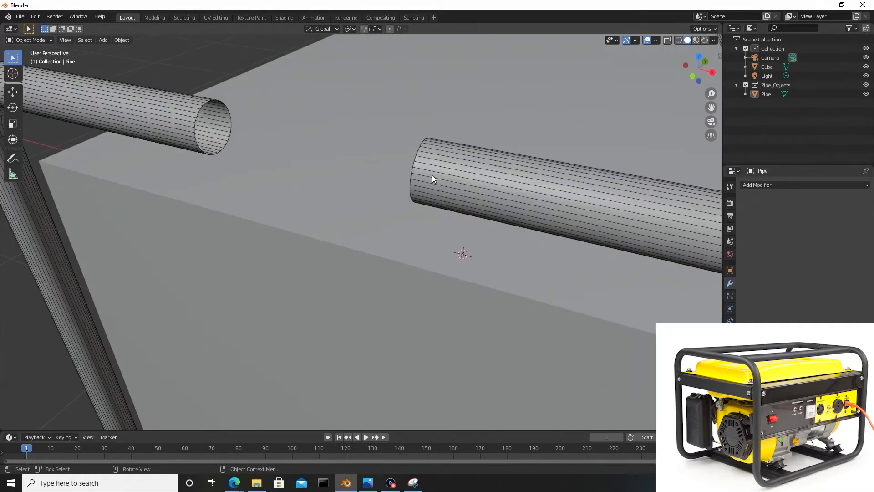
Bridge the two facing pipe end loops into a continuous tube
{"action": "key", "text": "Tab"}
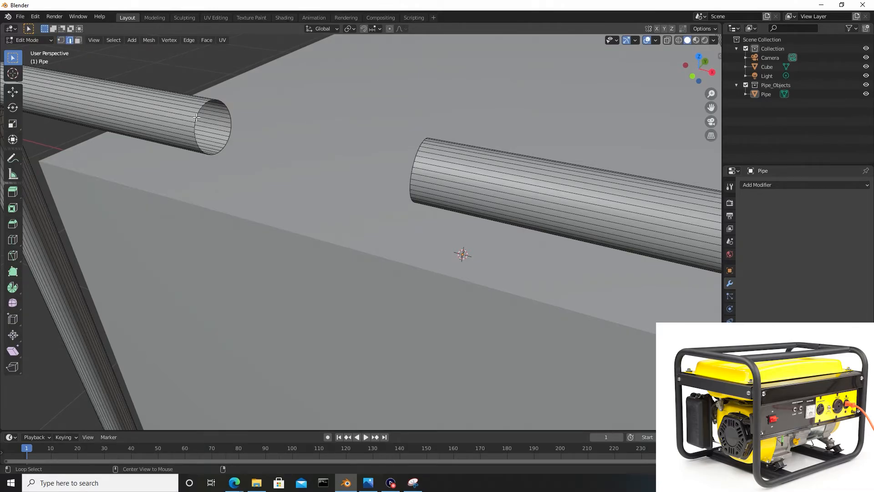
{"action": "left_click", "coordinate": [196, 118]}
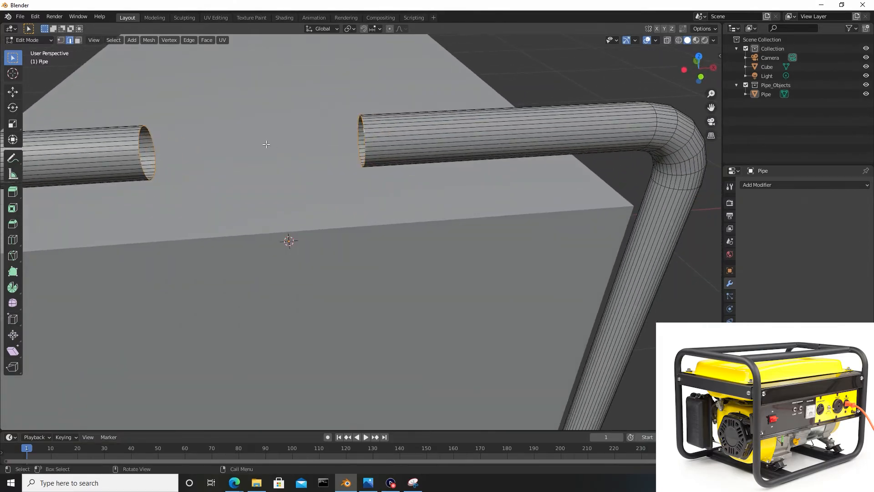
{"action": "right_click", "coordinate": [265, 144]}
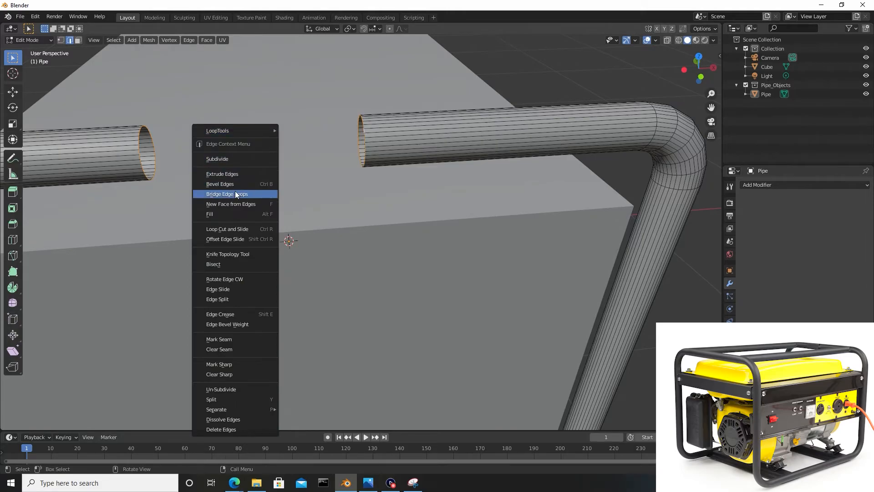
{"action": "left_click", "coordinate": [227, 194]}
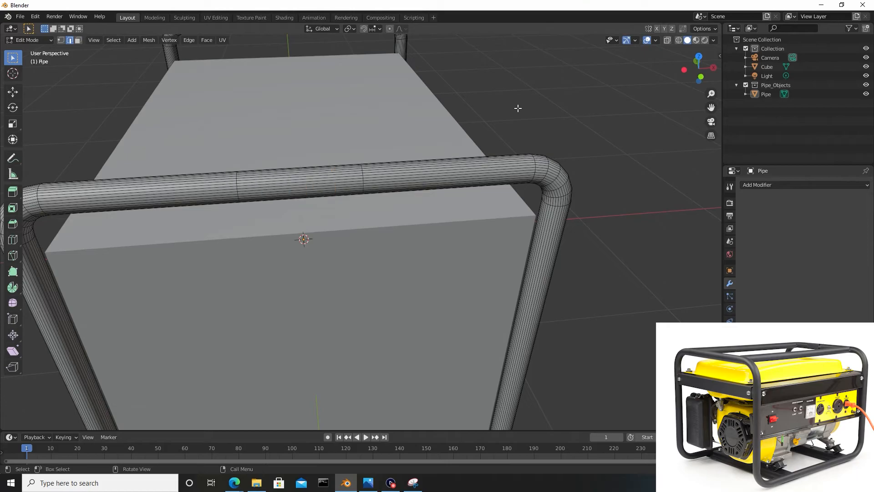
{"action": "mouse_move", "coordinate": [232, 149]}
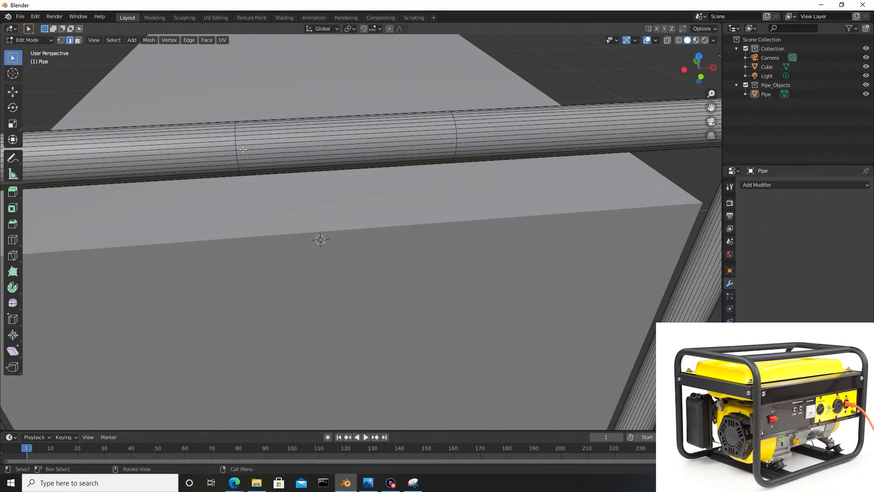
Dissolve the two seam edge rings left by the bridge
{"action": "left_click", "coordinate": [235, 148]}
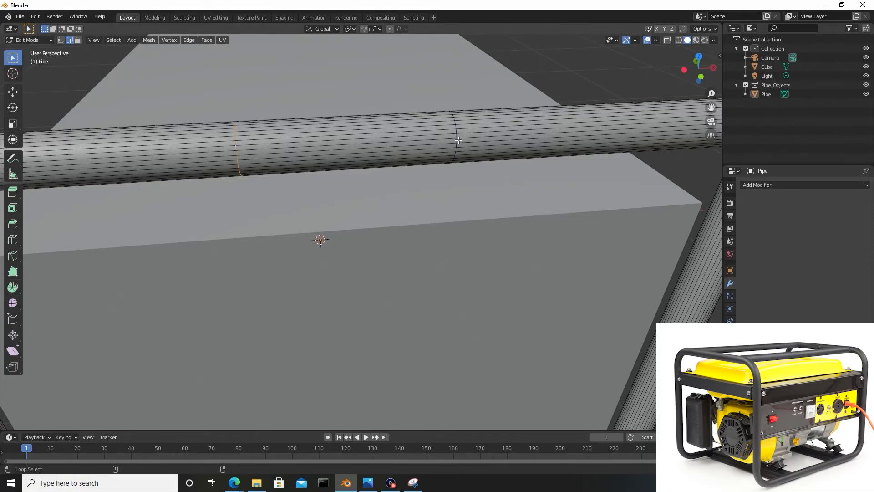
{"action": "left_click", "coordinate": [456, 139]}
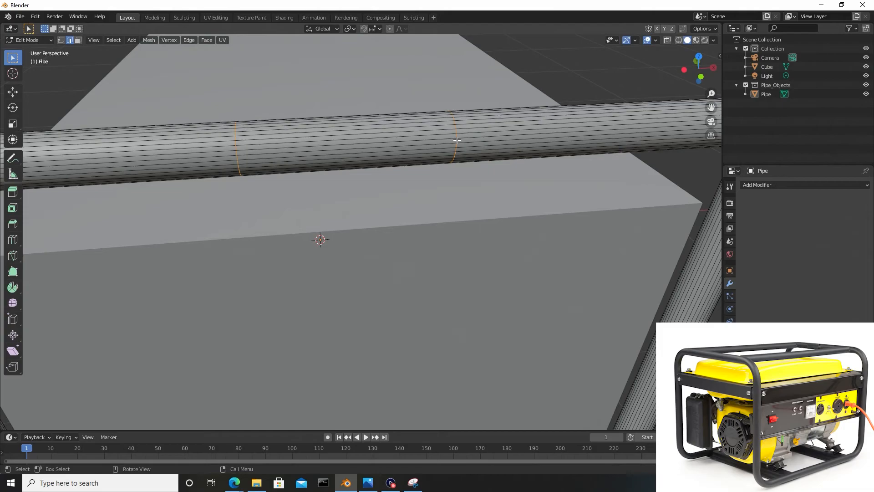
{"action": "key", "text": "x"}
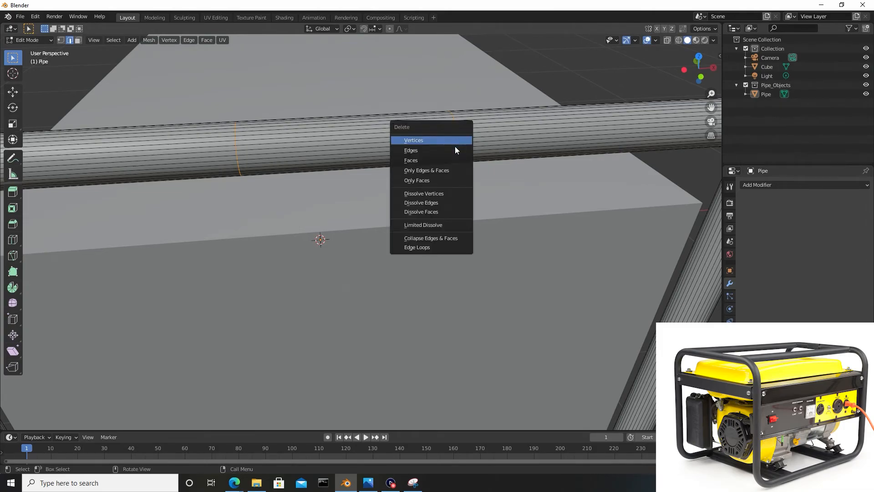
{"action": "left_click", "coordinate": [421, 202]}
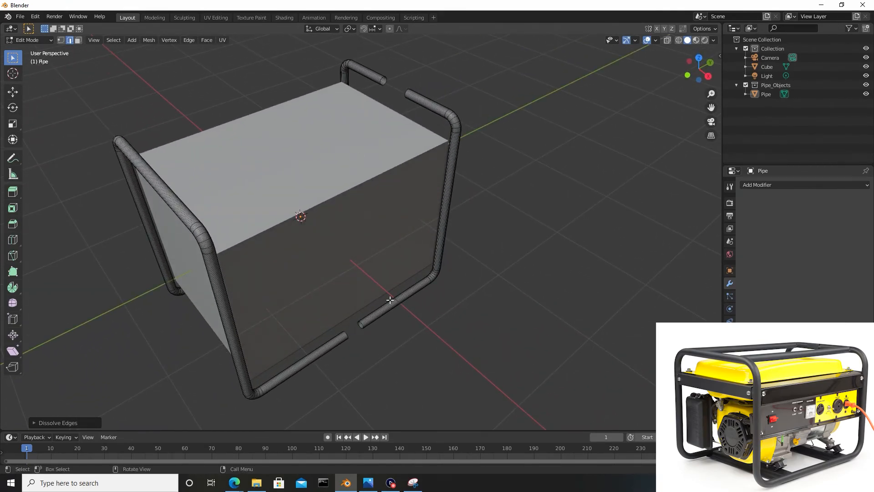
{"action": "left_click_drag", "start_coordinate": [390, 301], "coordinate": [428, 295]}
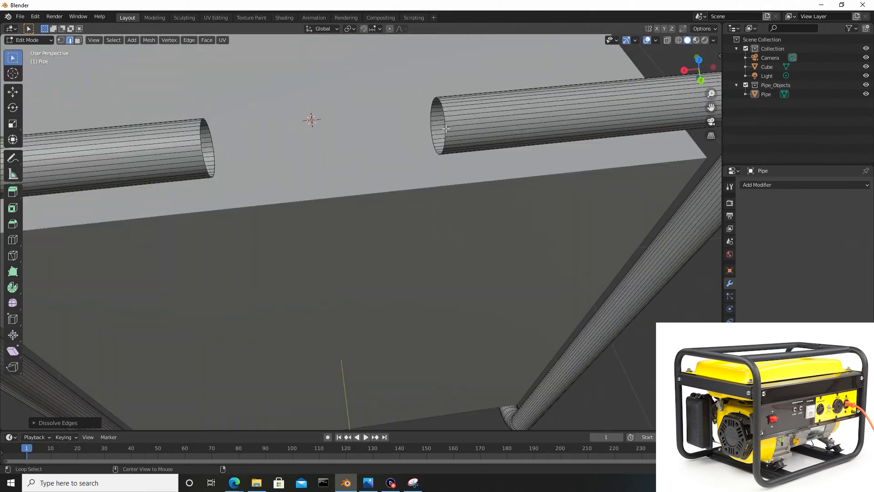
Bridge the last pipe gap, dissolve its seam rings, and return to Object Mode
{"action": "key", "text": "x"}
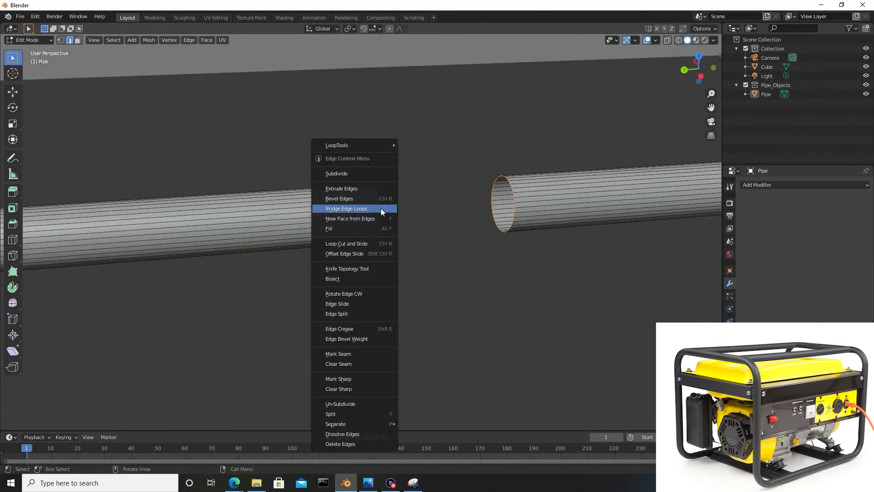
{"action": "left_click", "coordinate": [341, 443]}
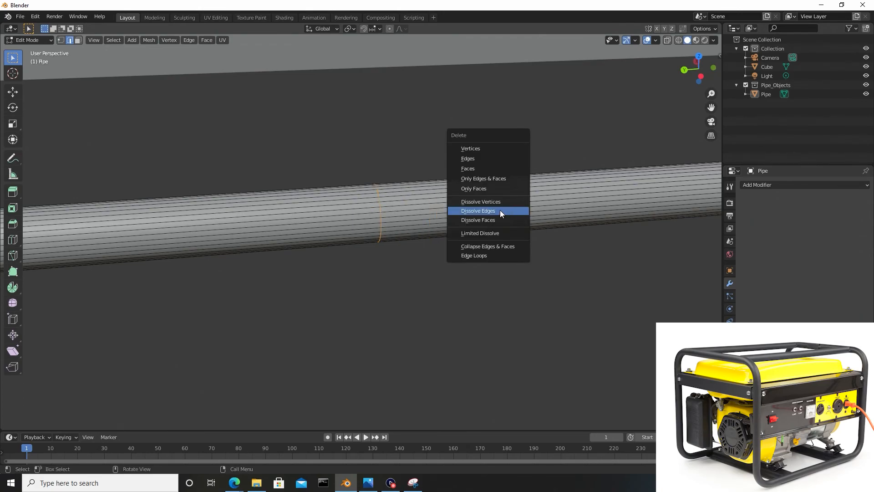
{"action": "left_click", "coordinate": [478, 210]}
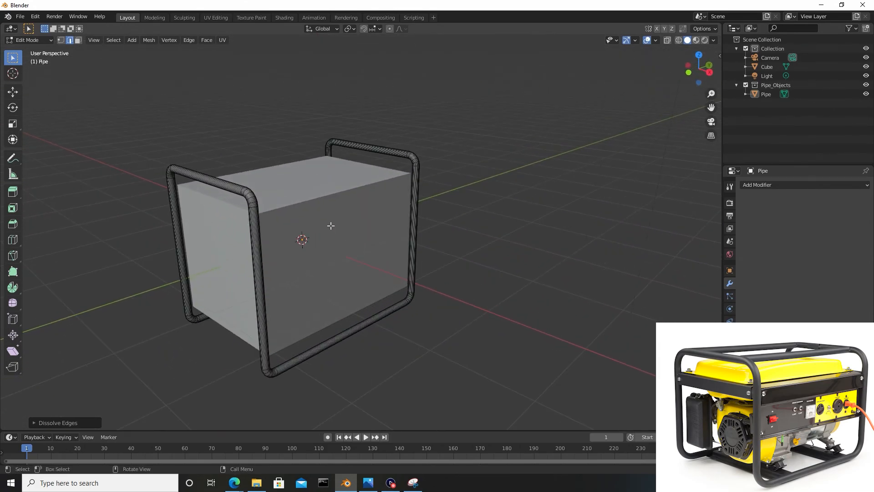
{"action": "key", "text": "Tab"}
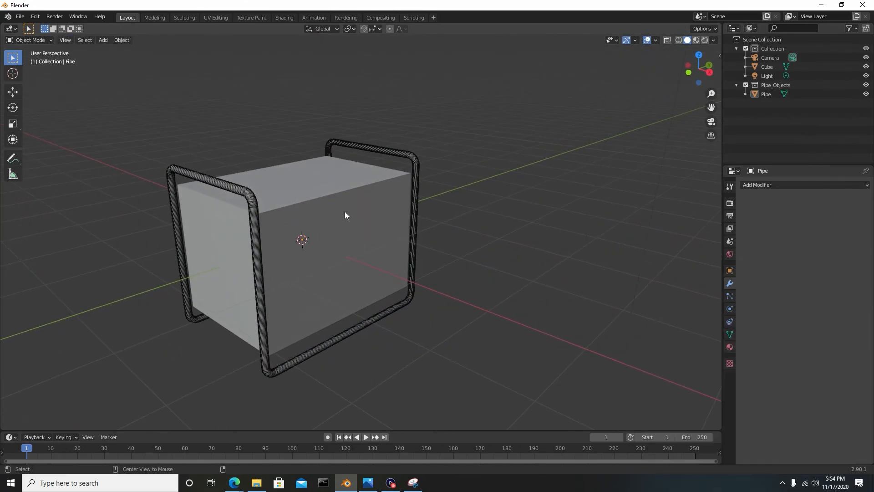